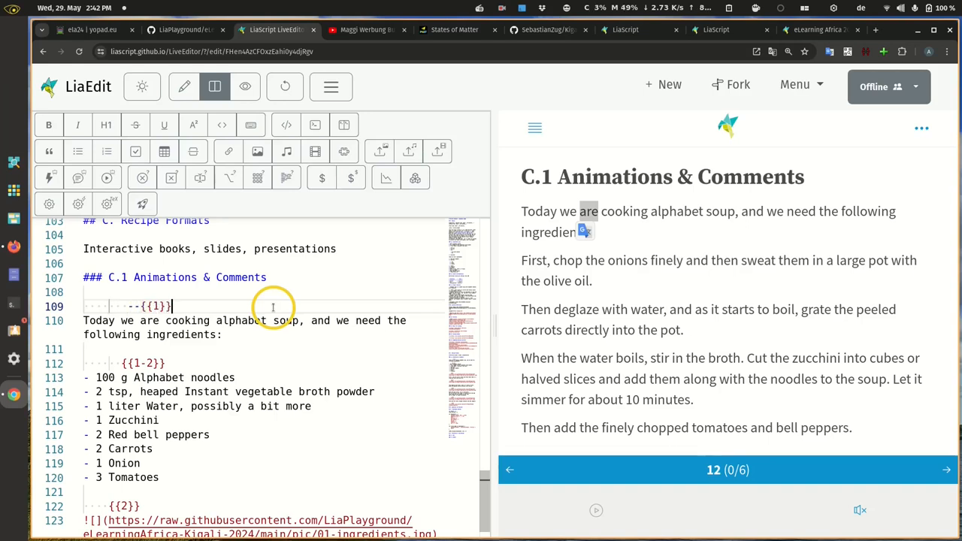
Replace the {{1}}, {{2}}, {{3}} paragraph markers with --{{1}}--, --{{2}}--, --{{3}}-- comment markers.
text(--)
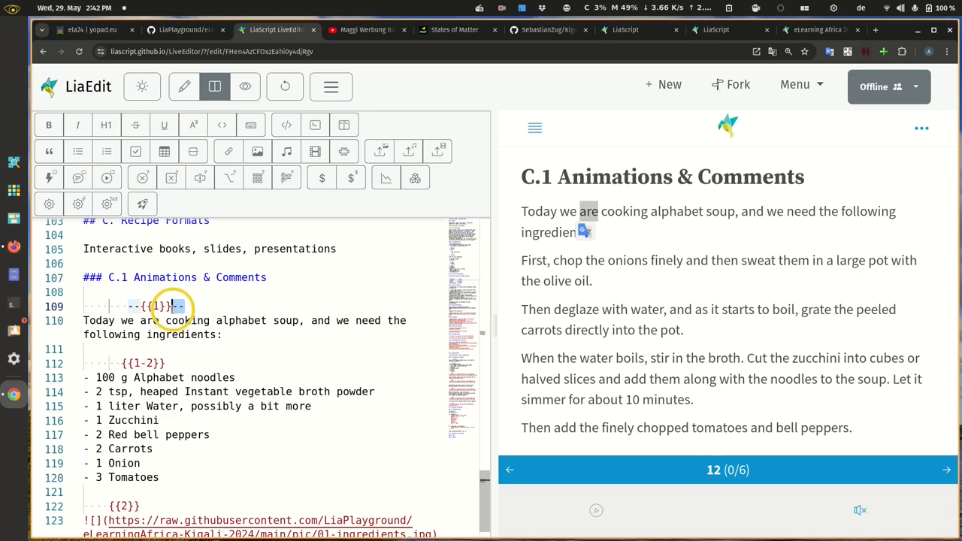
scroll(down, 3)
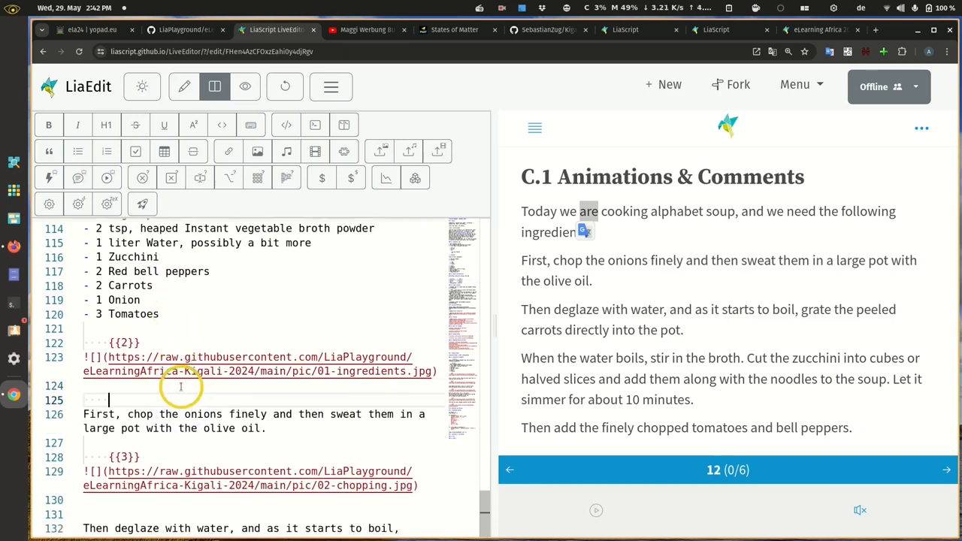
text(--{{2}})
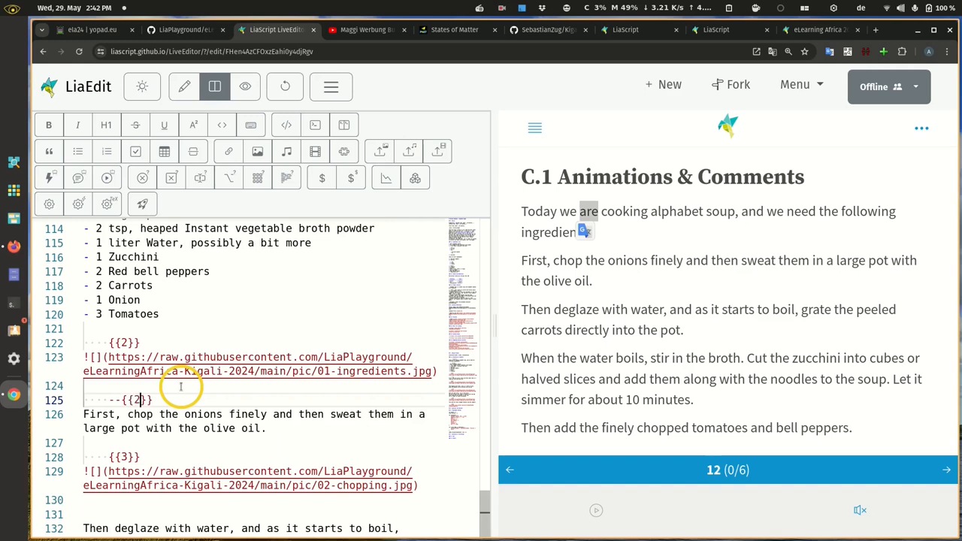
scroll(down, 3)
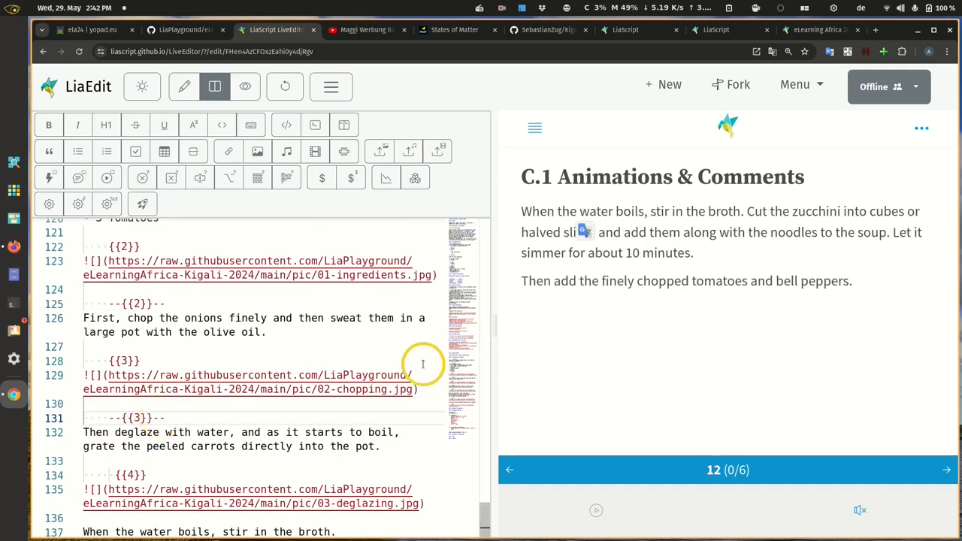
scroll(down, 3)
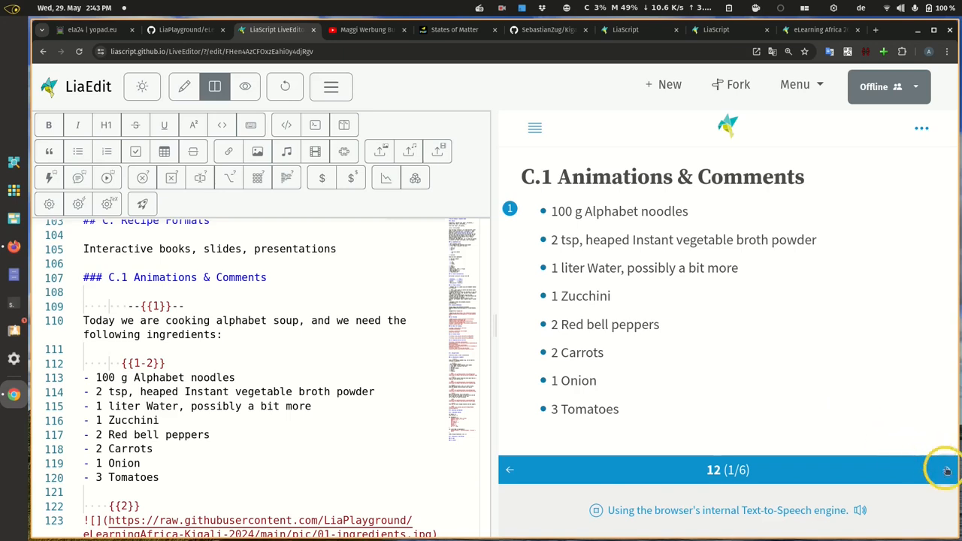
Step the preview forward to the sautéing image at step 3, then back to step 2's ingredients picture.
click(946, 470)
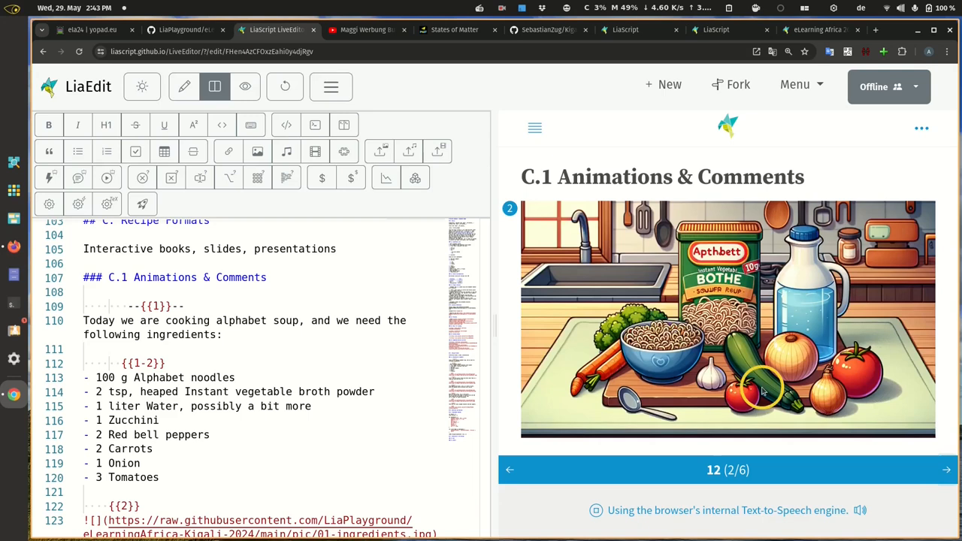
mouse_move(935, 461)
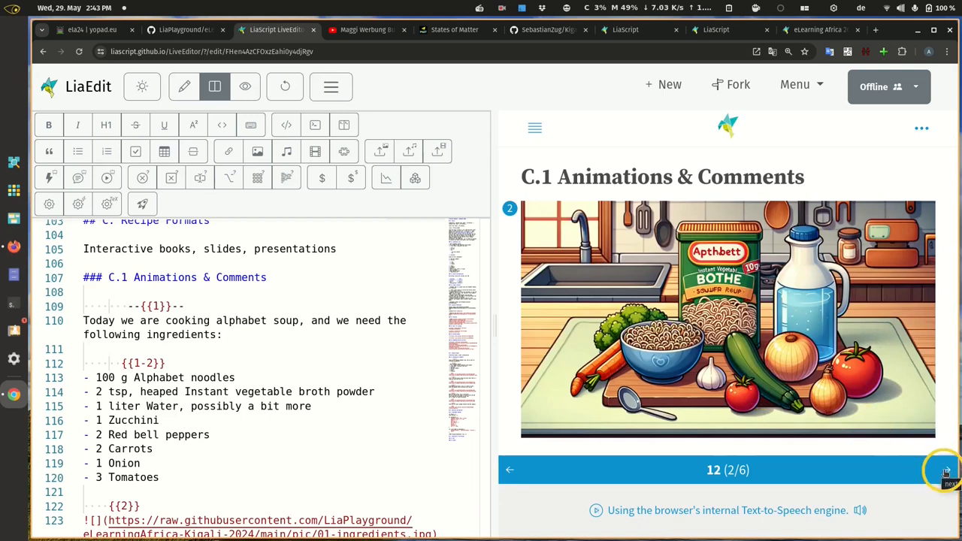
click(946, 470)
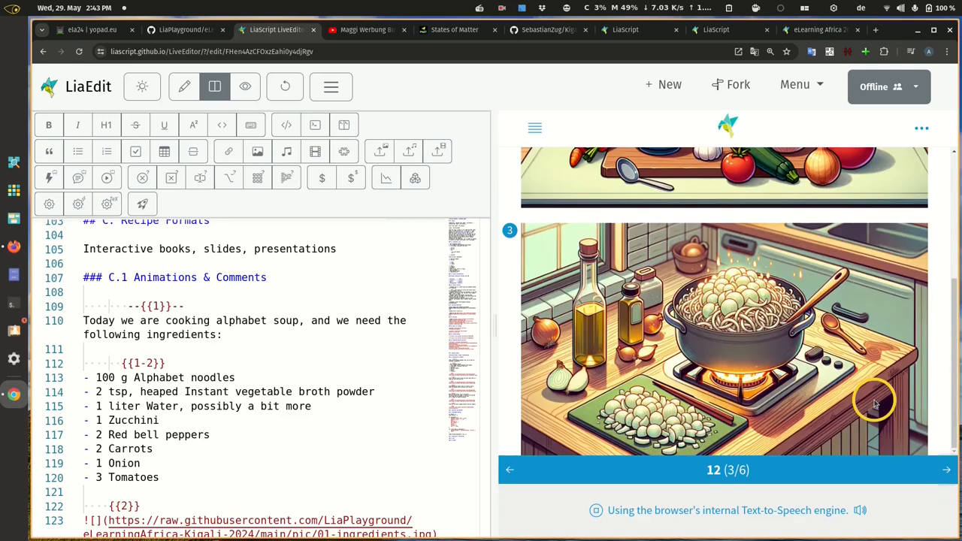
mouse_move(512, 470)
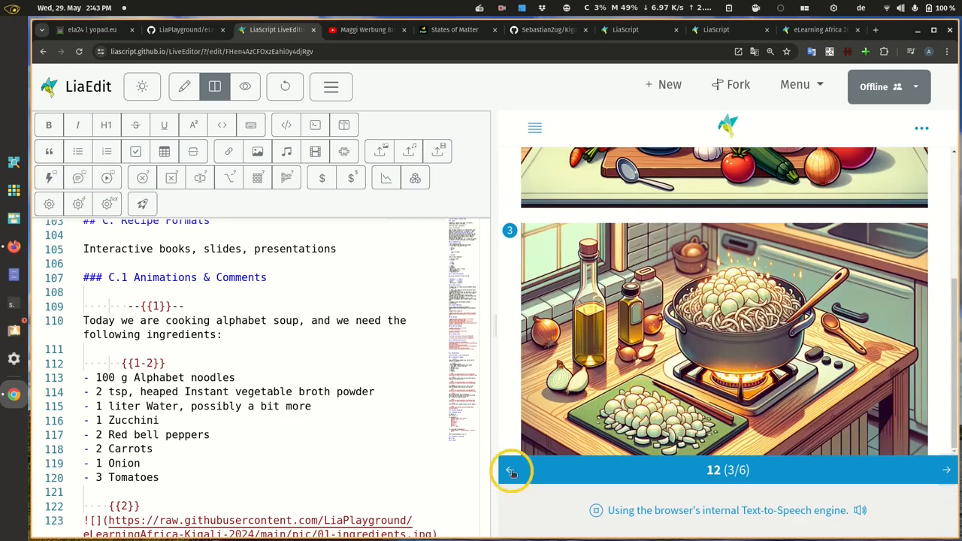
click(511, 469)
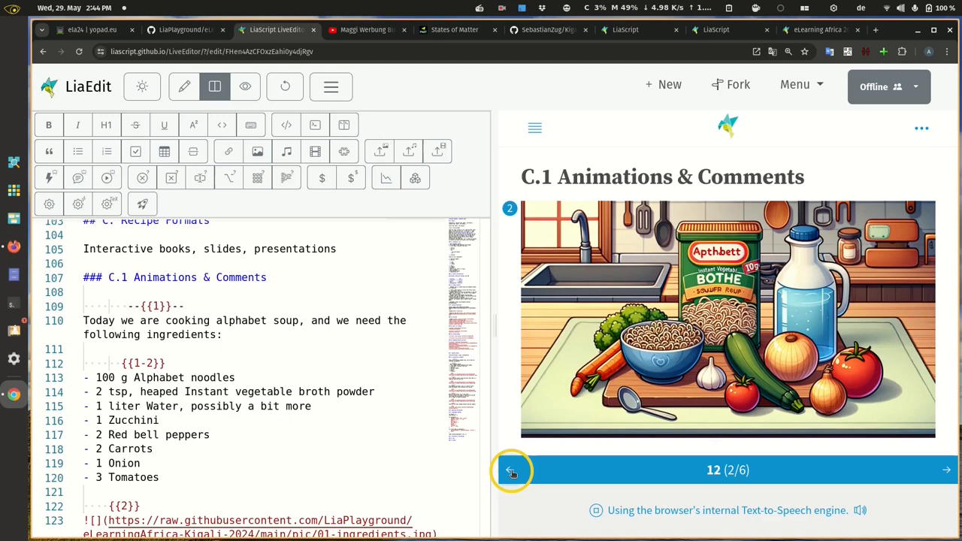
click(596, 510)
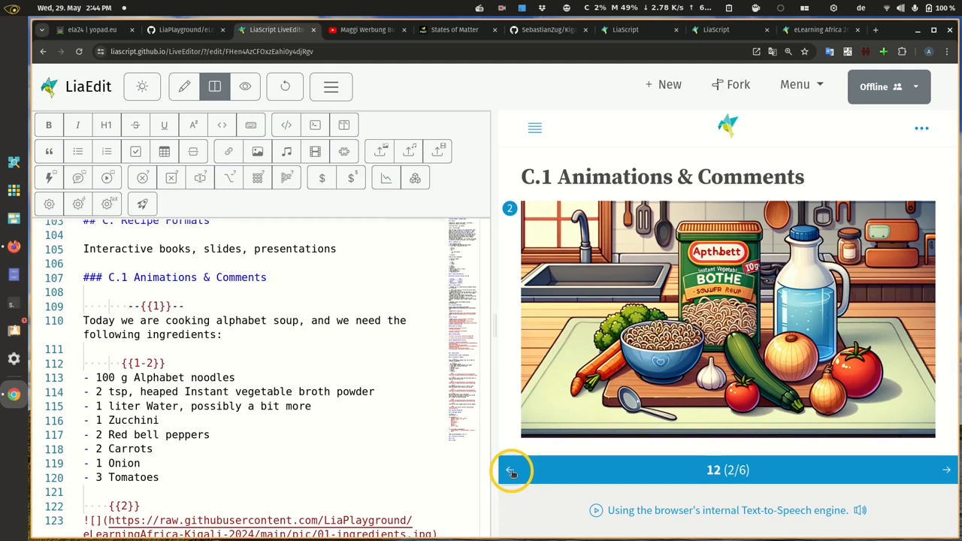
Turn off 'Prefer browser TTS' in the preview settings so narration uses ResponsiveVoice.
click(922, 127)
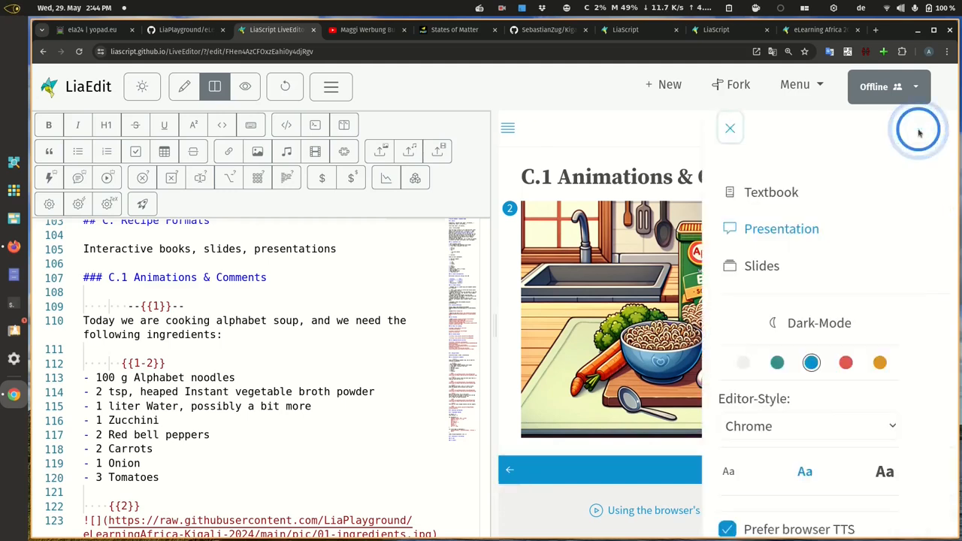
scroll(down, 3)
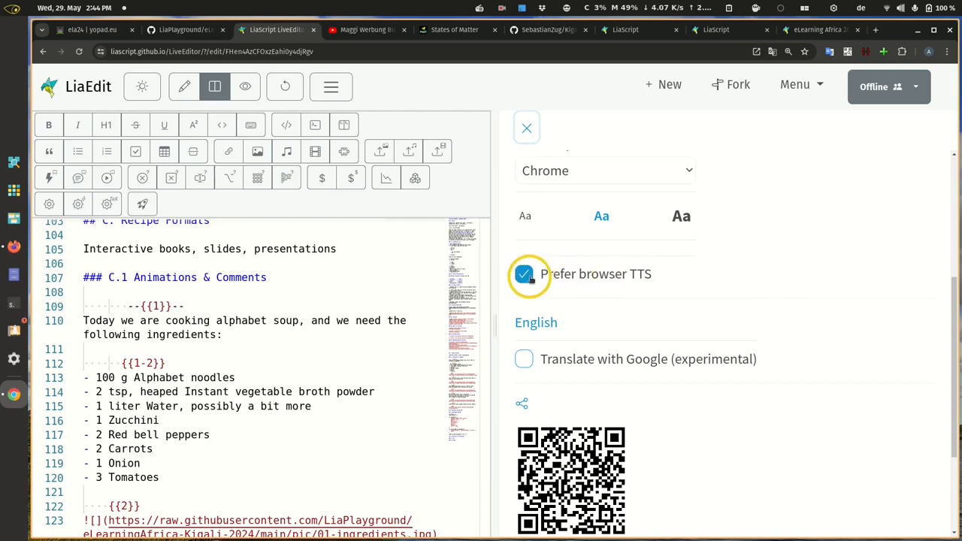
click(526, 128)
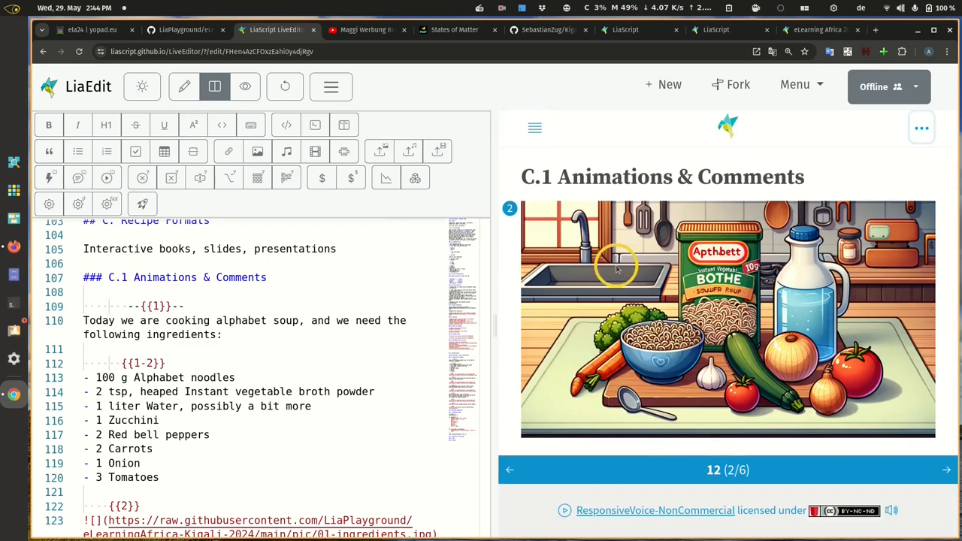
mouse_move(699, 520)
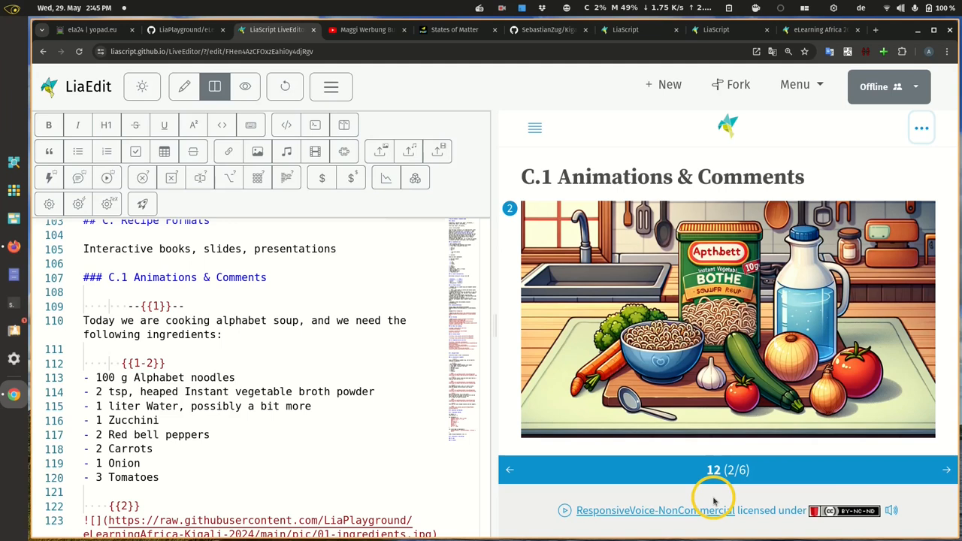
mouse_move(697, 498)
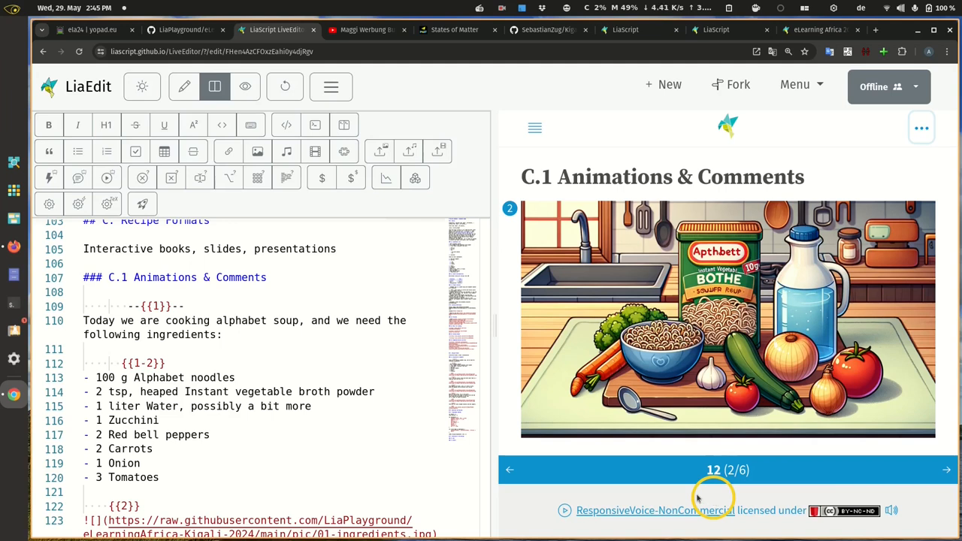
mouse_move(785, 326)
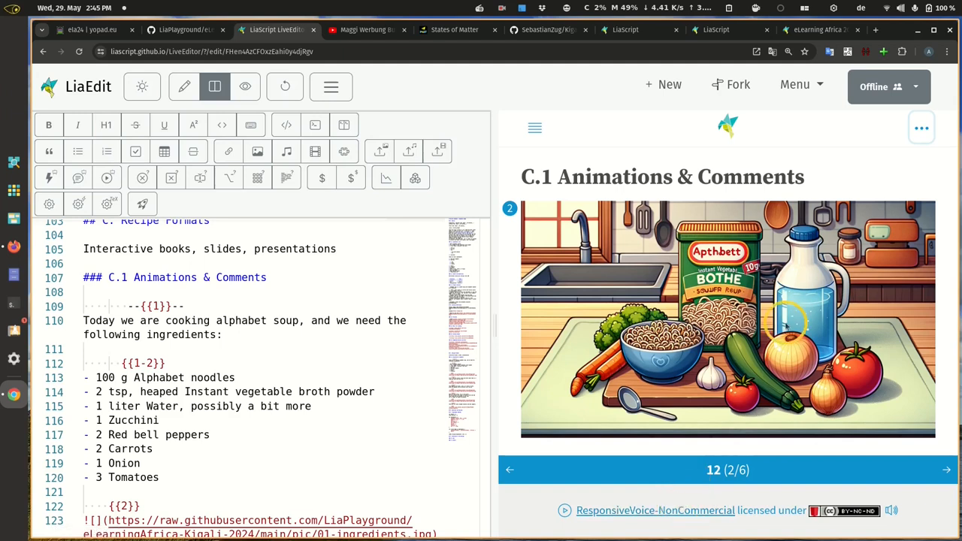
mouse_move(932, 157)
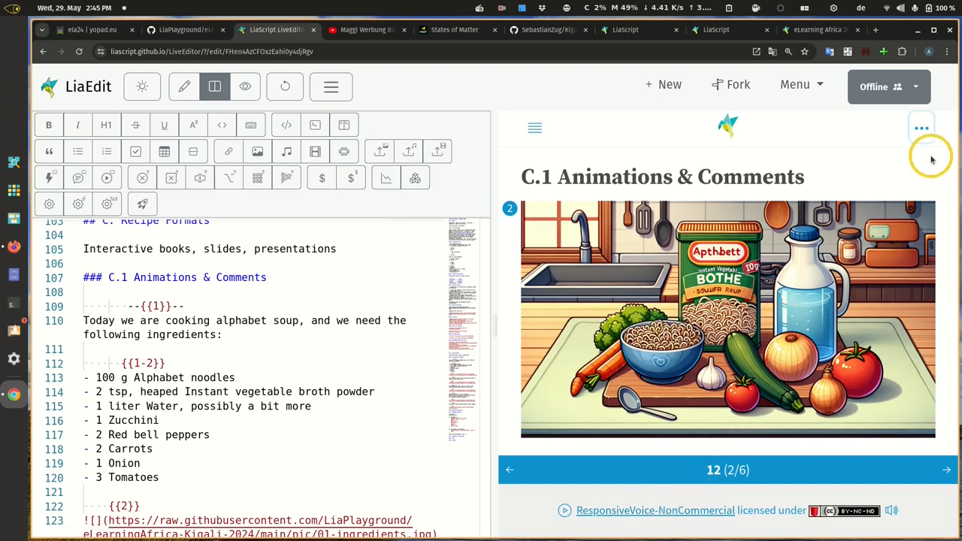
click(921, 127)
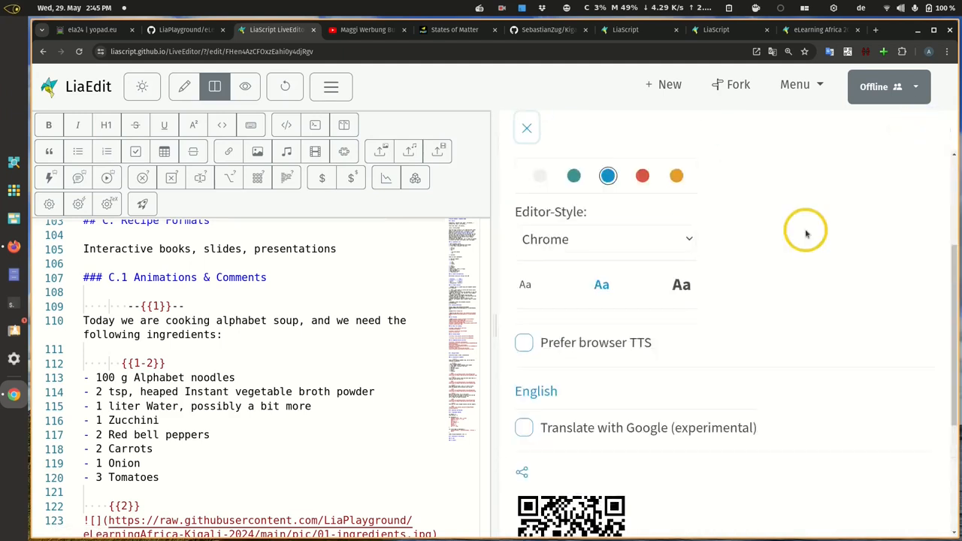
scroll(up, 3)
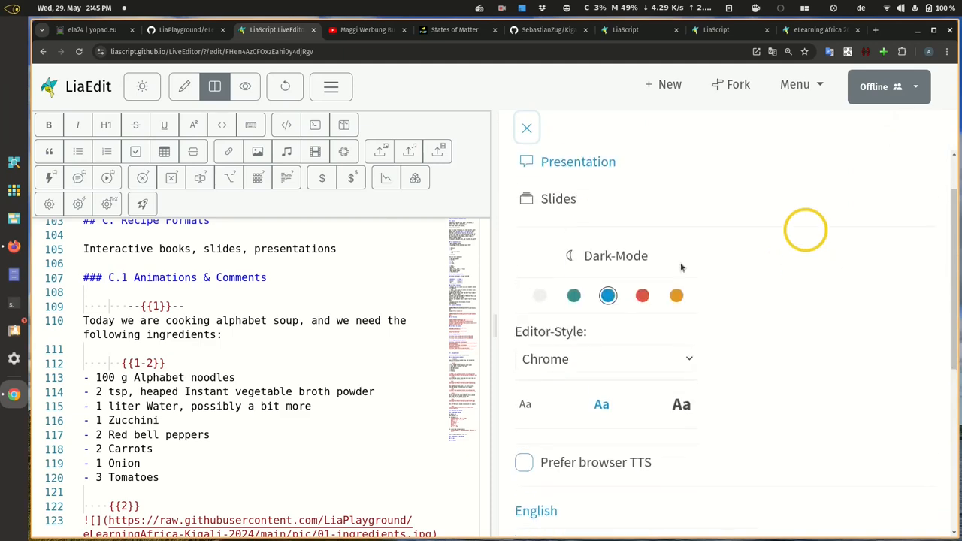
scroll(down, 3)
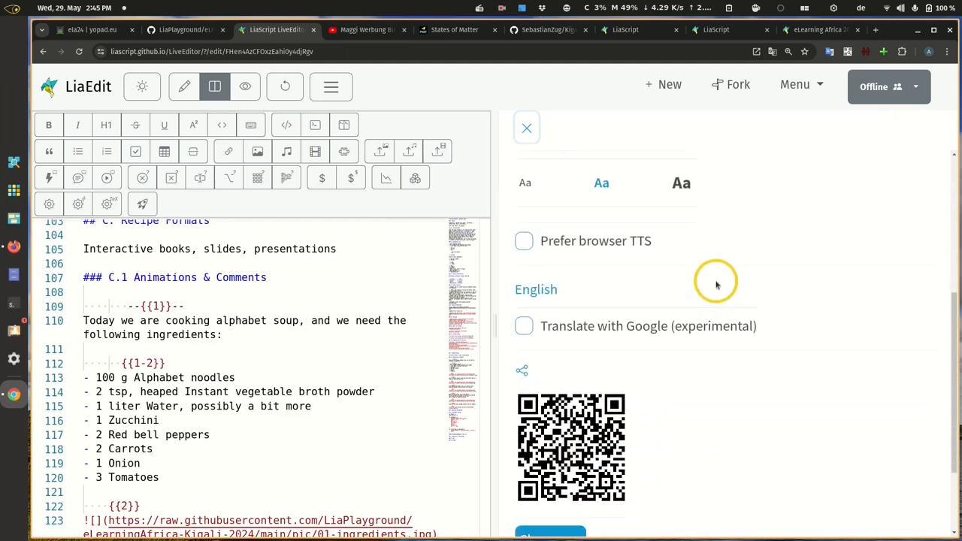
scroll(down, 3)
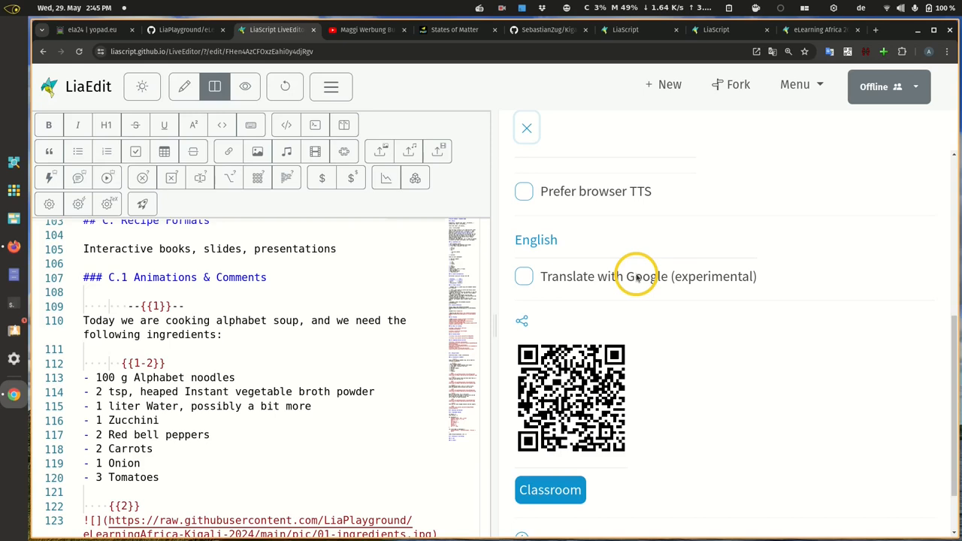
mouse_move(673, 291)
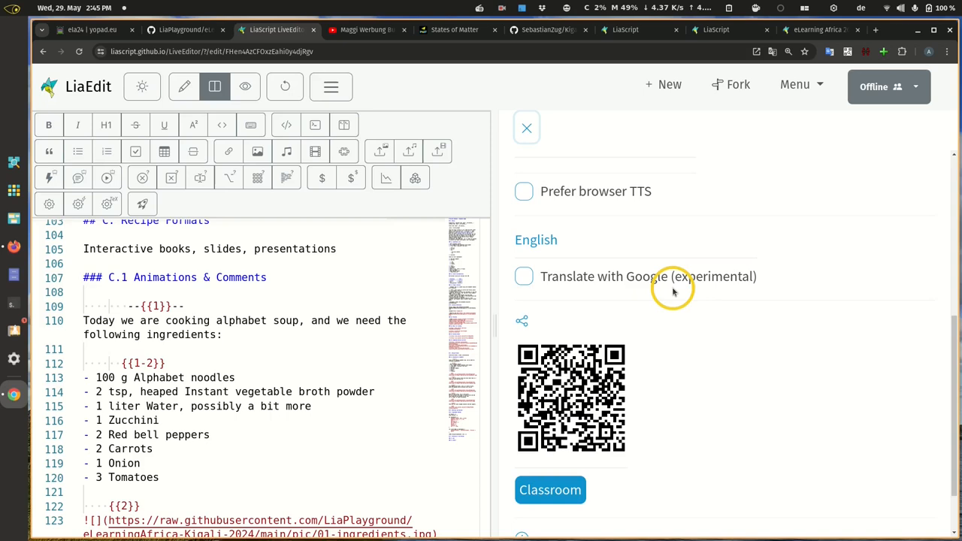
mouse_move(582, 271)
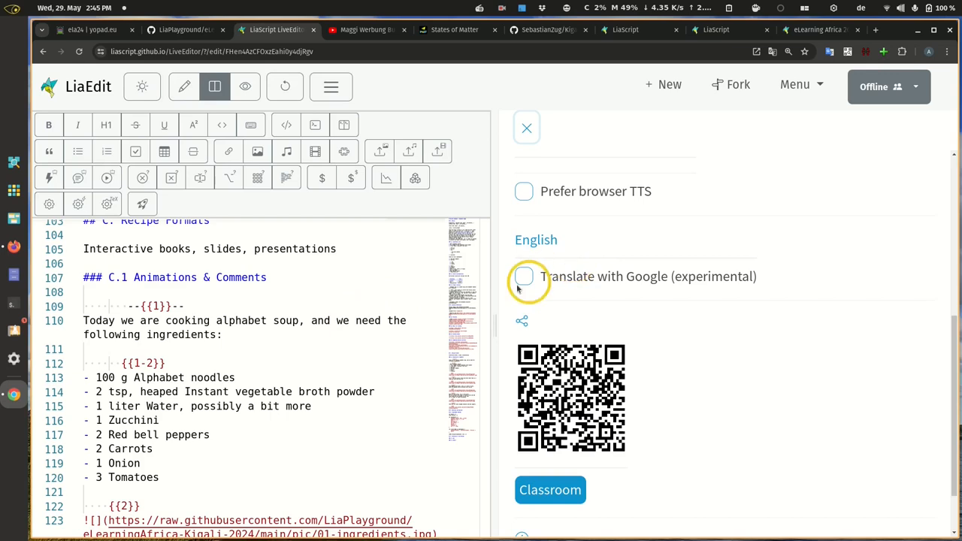
click(524, 276)
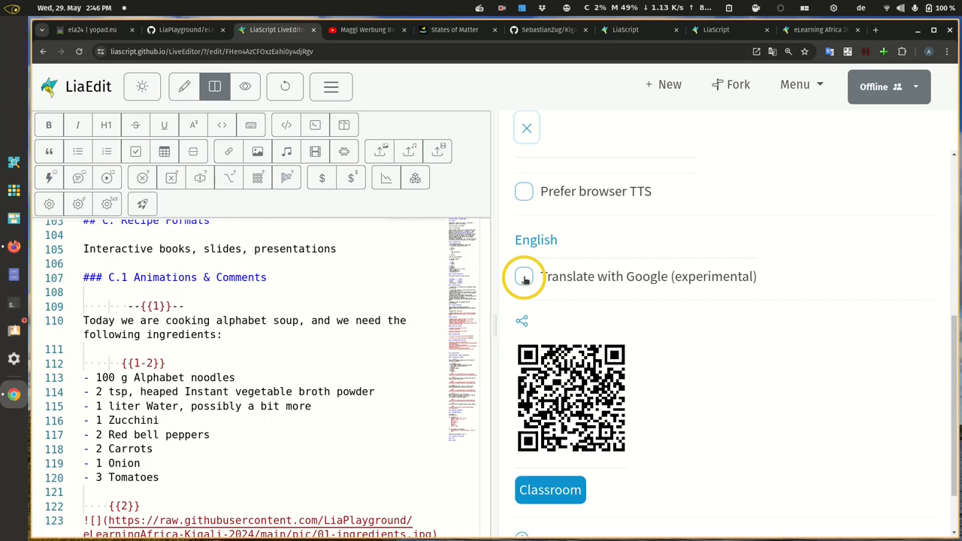
Enable 'Translate with Google (experimental)' with Französisch as the language, then close the settings.
click(524, 276)
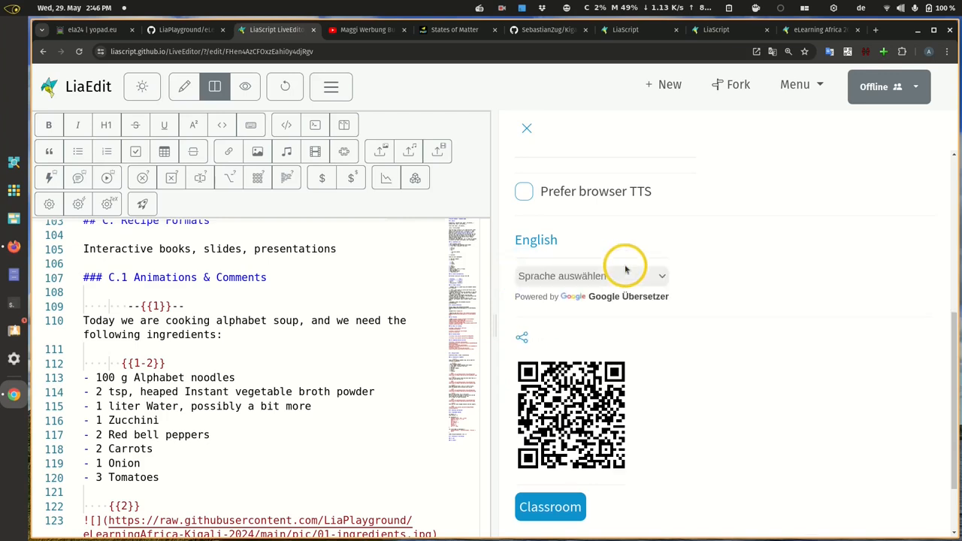
click(588, 275)
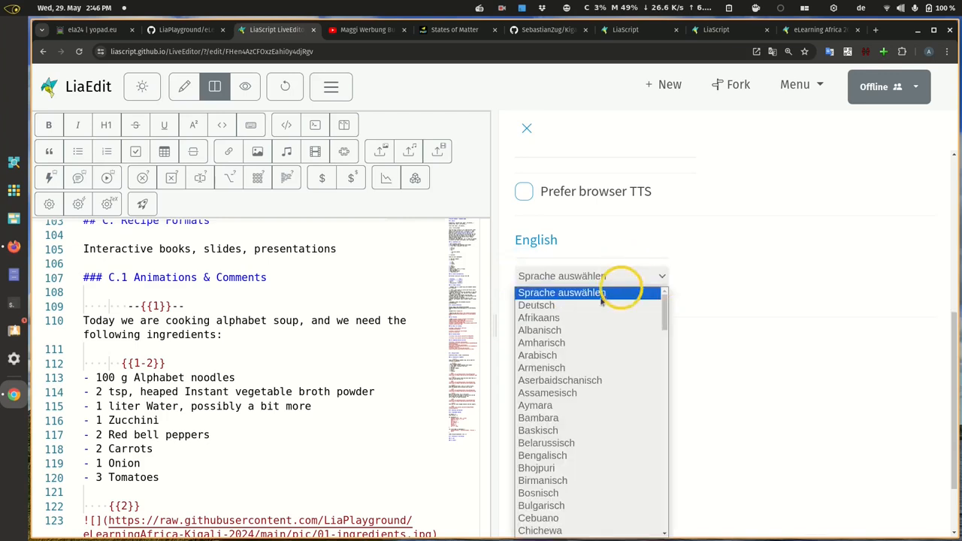
scroll(down, 3)
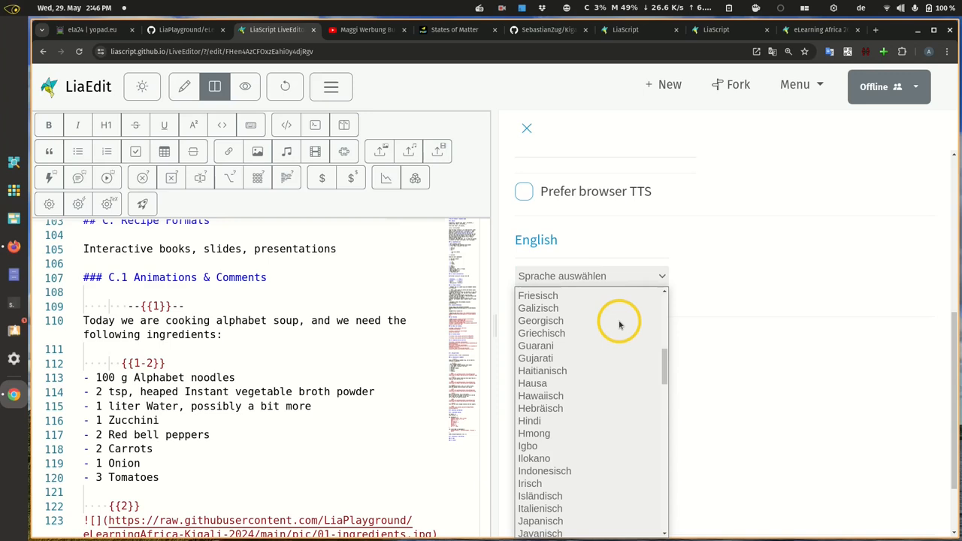
scroll(down, 3)
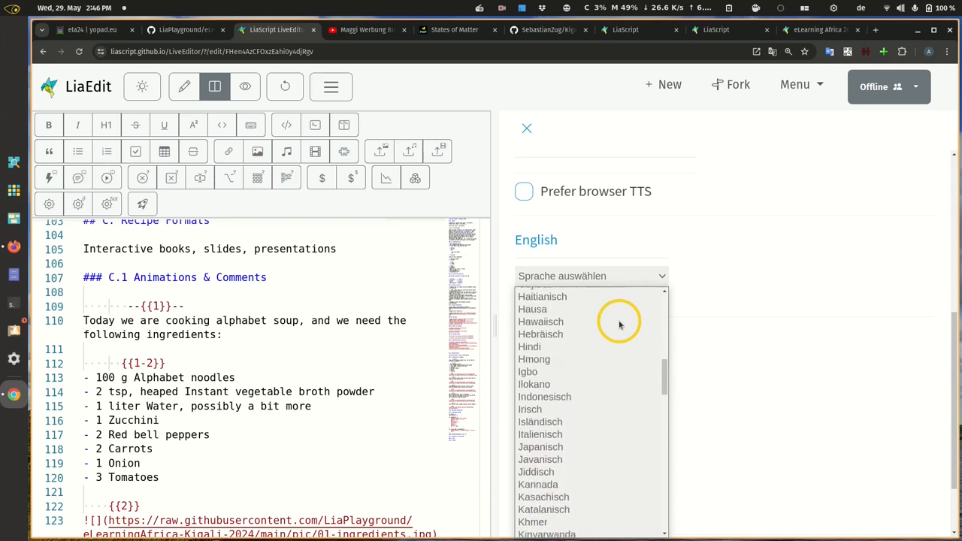
scroll(up, 3)
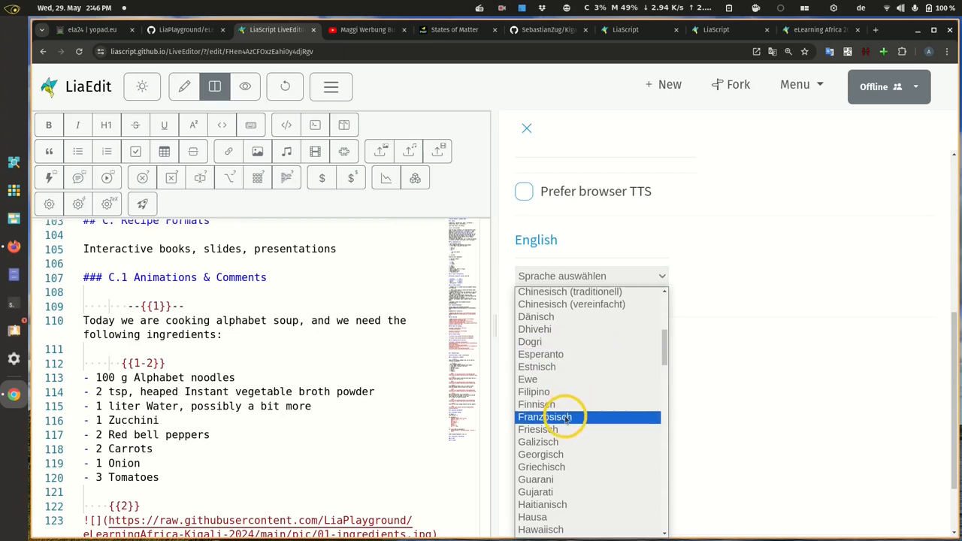
click(545, 417)
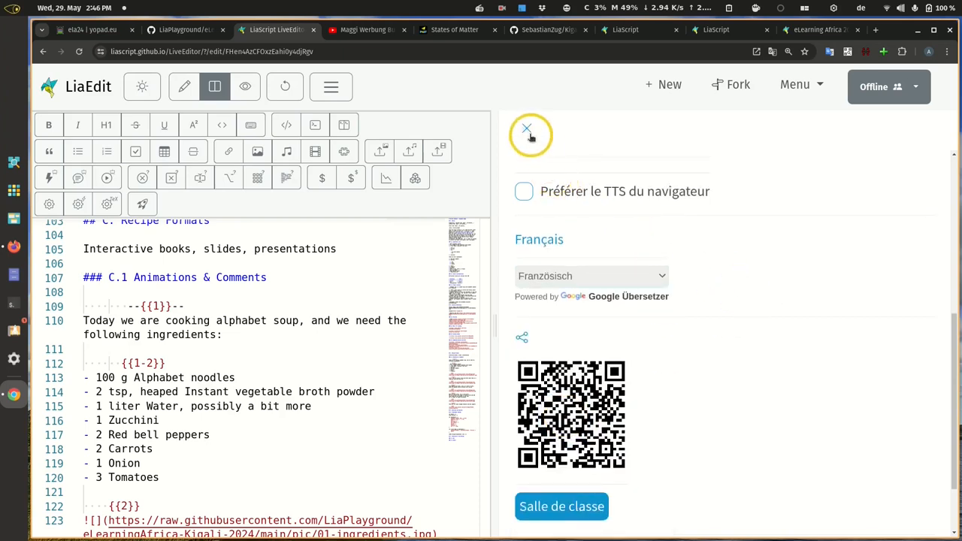
click(526, 129)
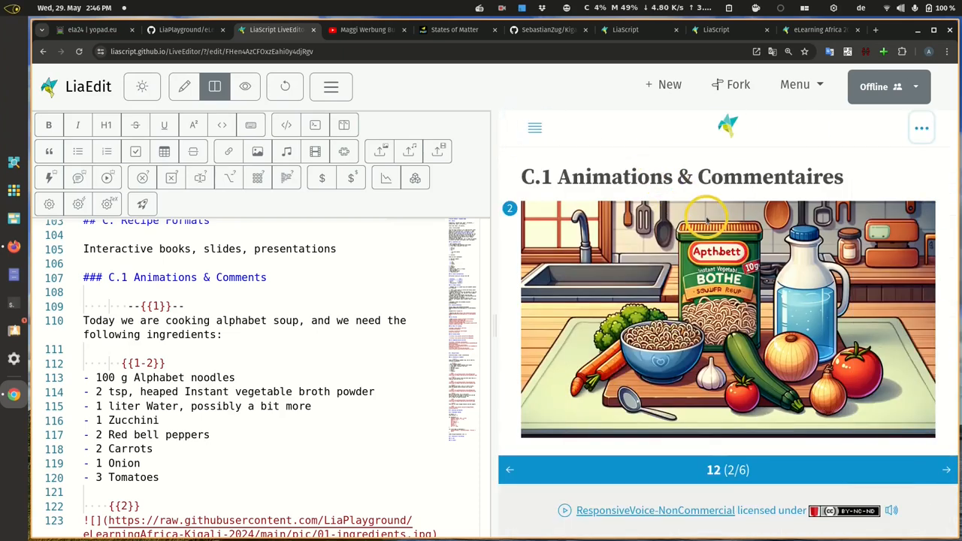
Widen the preview, scroll the French slide, and open the ⋯ options listing narration for each step.
drag(492, 285, 421, 285)
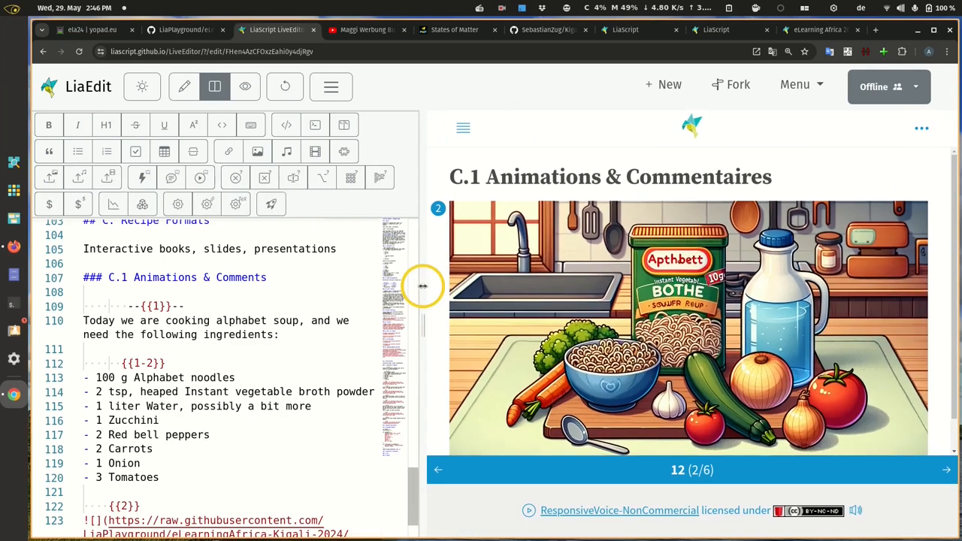
mouse_move(402, 267)
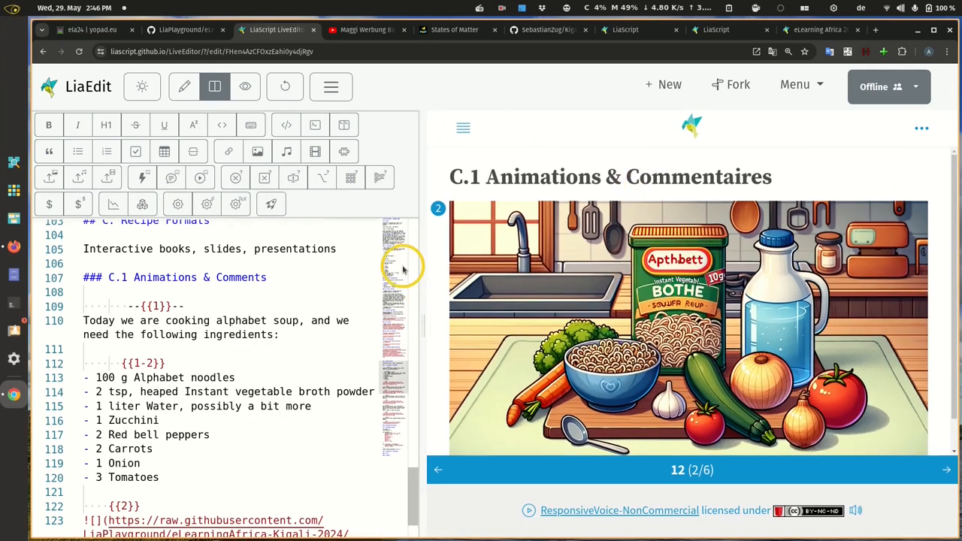
mouse_move(514, 391)
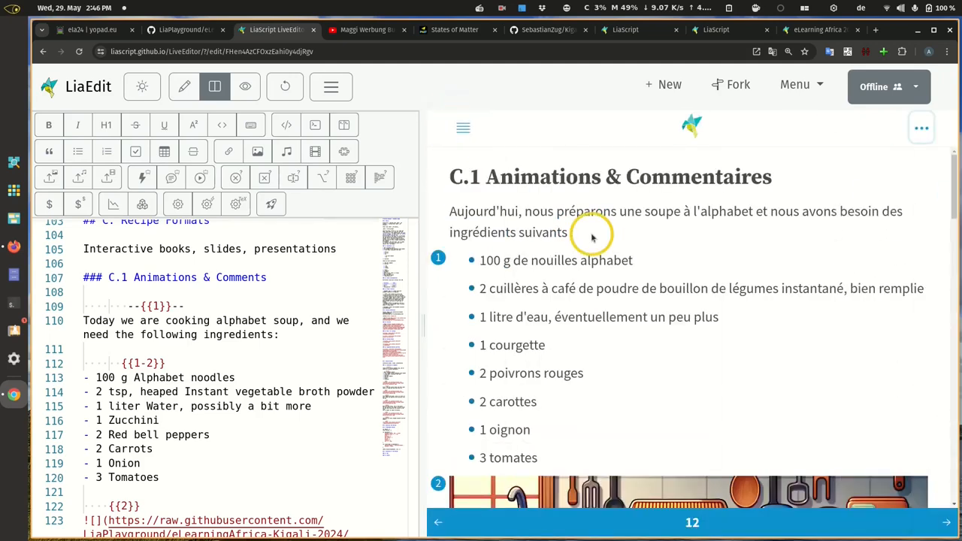
scroll(down, 3)
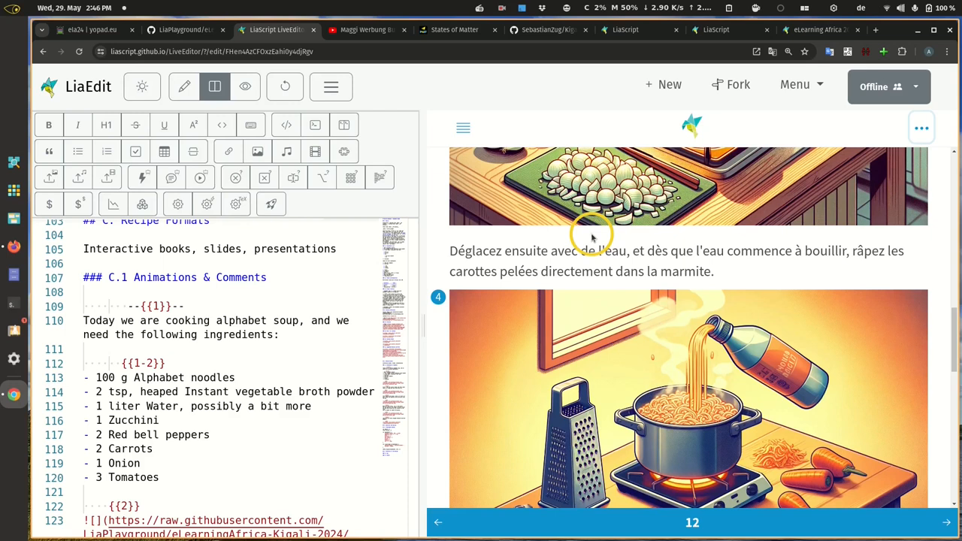
mouse_move(812, 147)
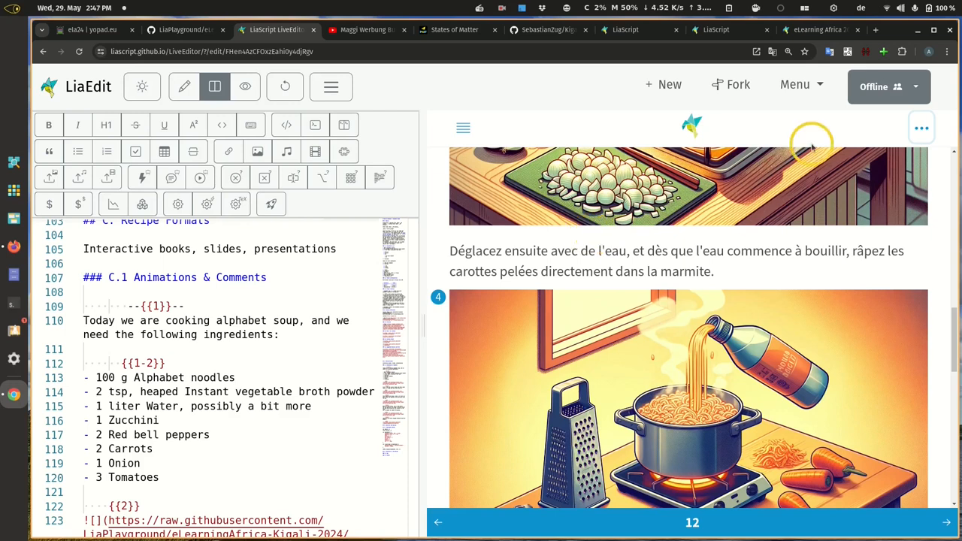
click(921, 127)
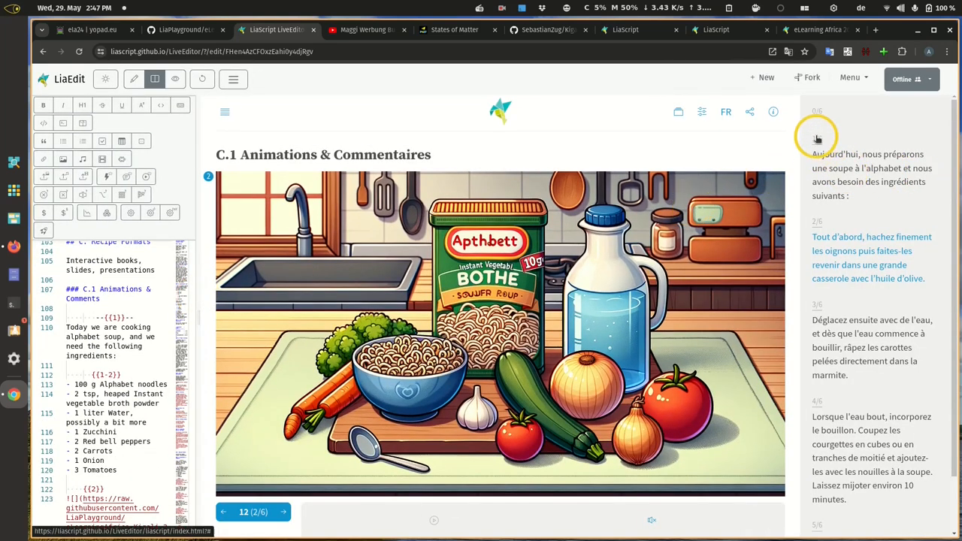
click(223, 512)
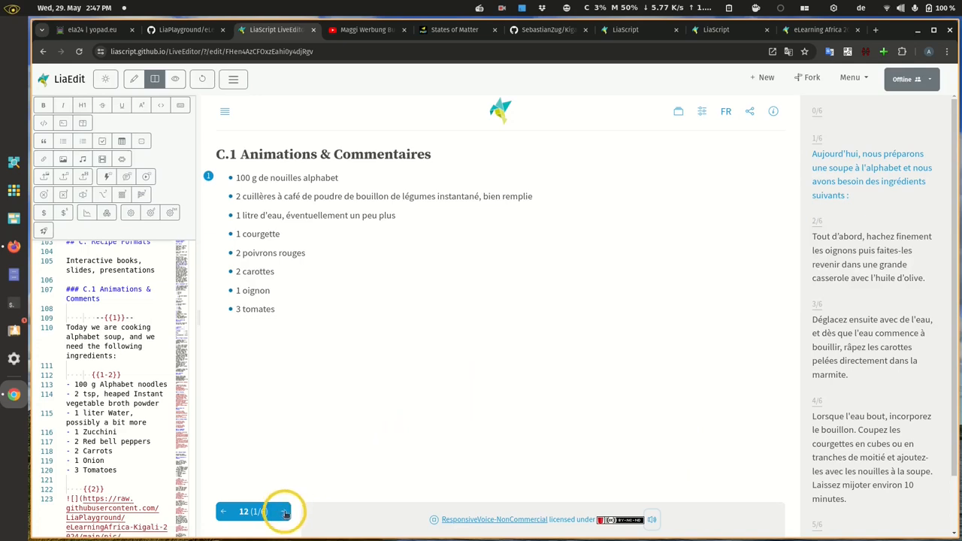
click(284, 511)
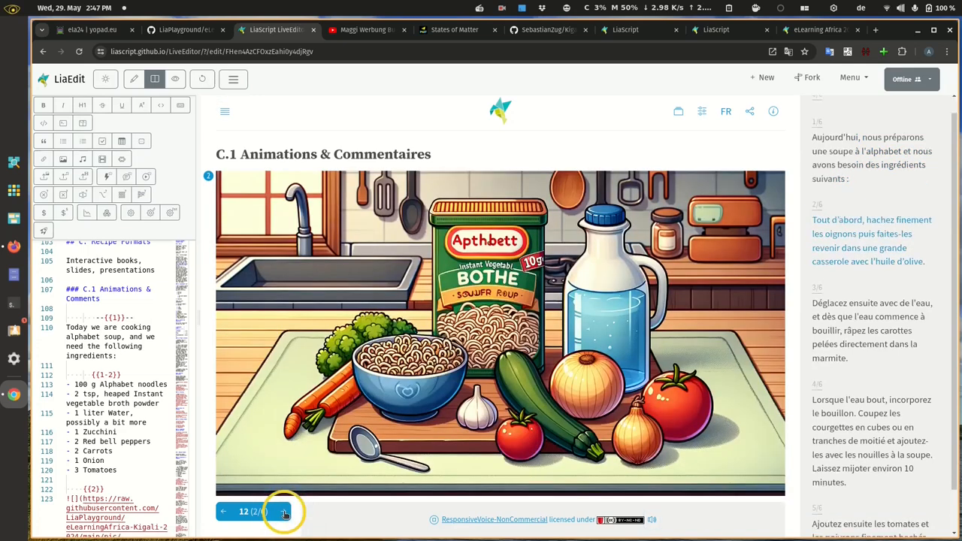